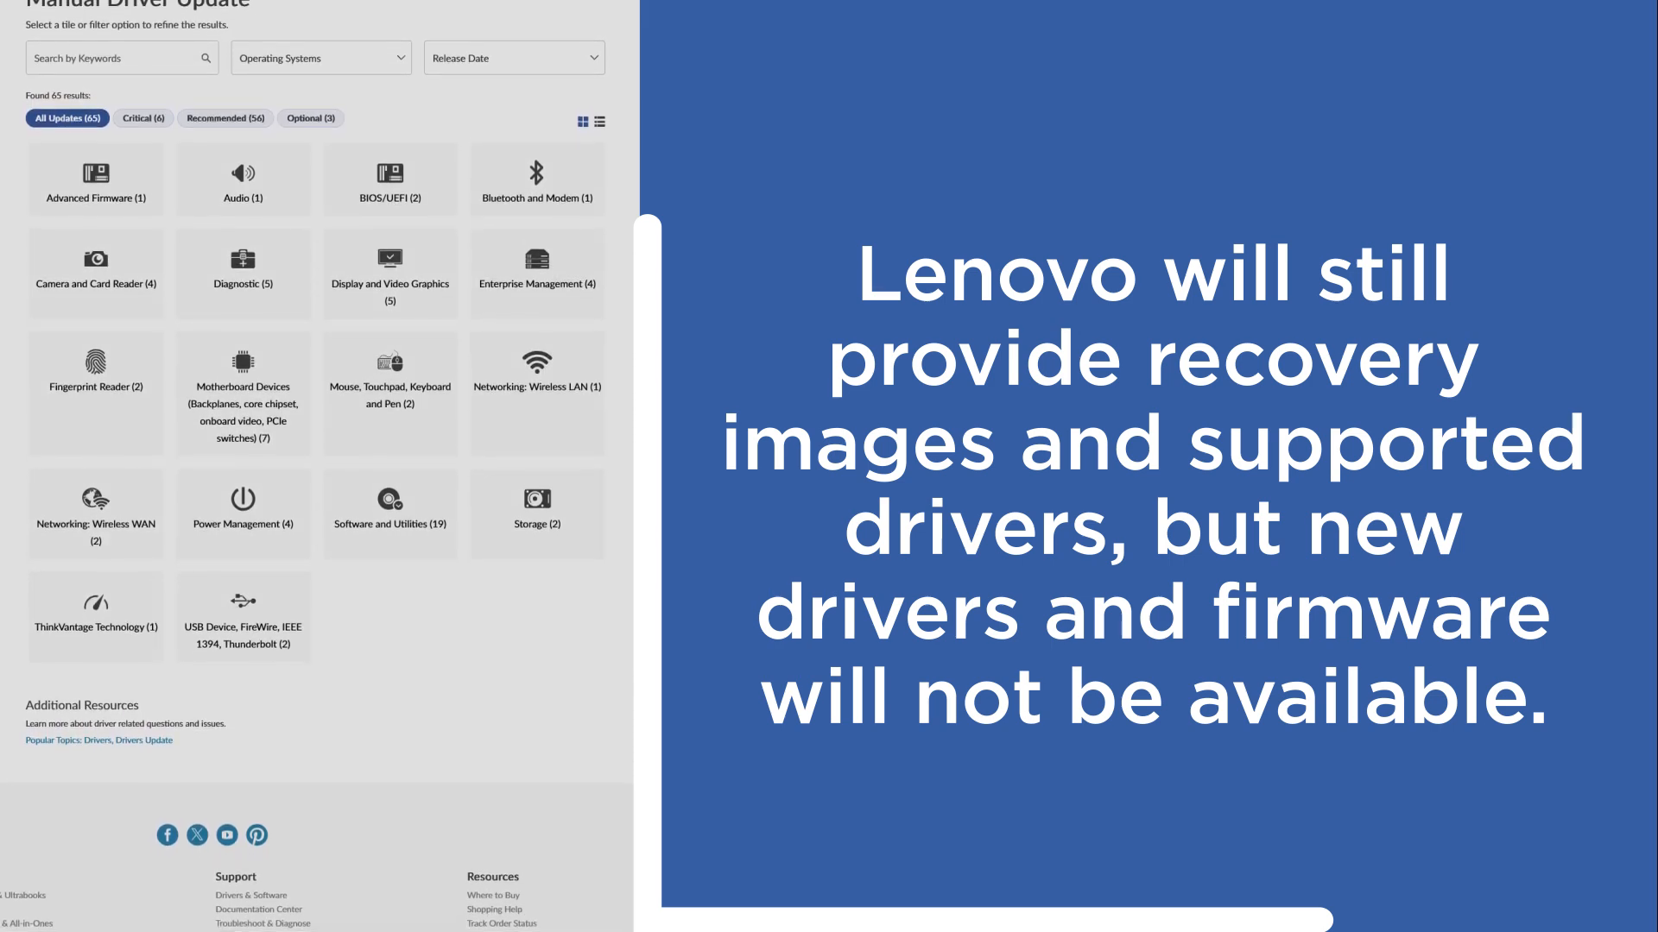
Step: Scroll down the Introducing Windows 11 page on microsoft.com
scroll("down", 3)
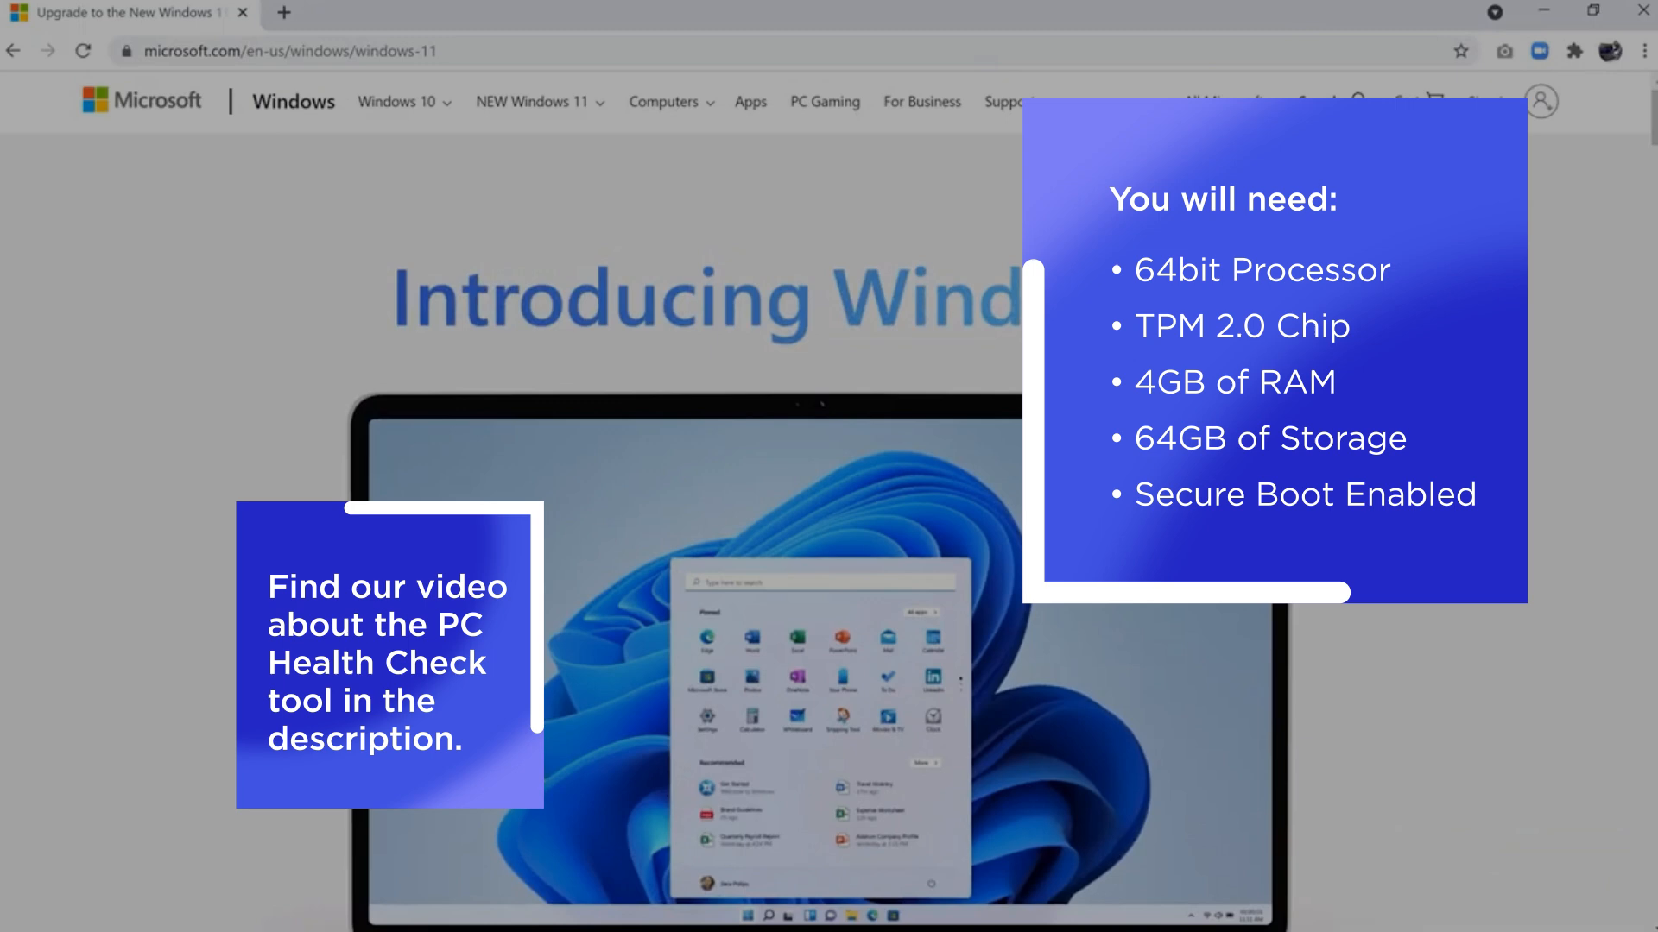
scroll("down", 3)
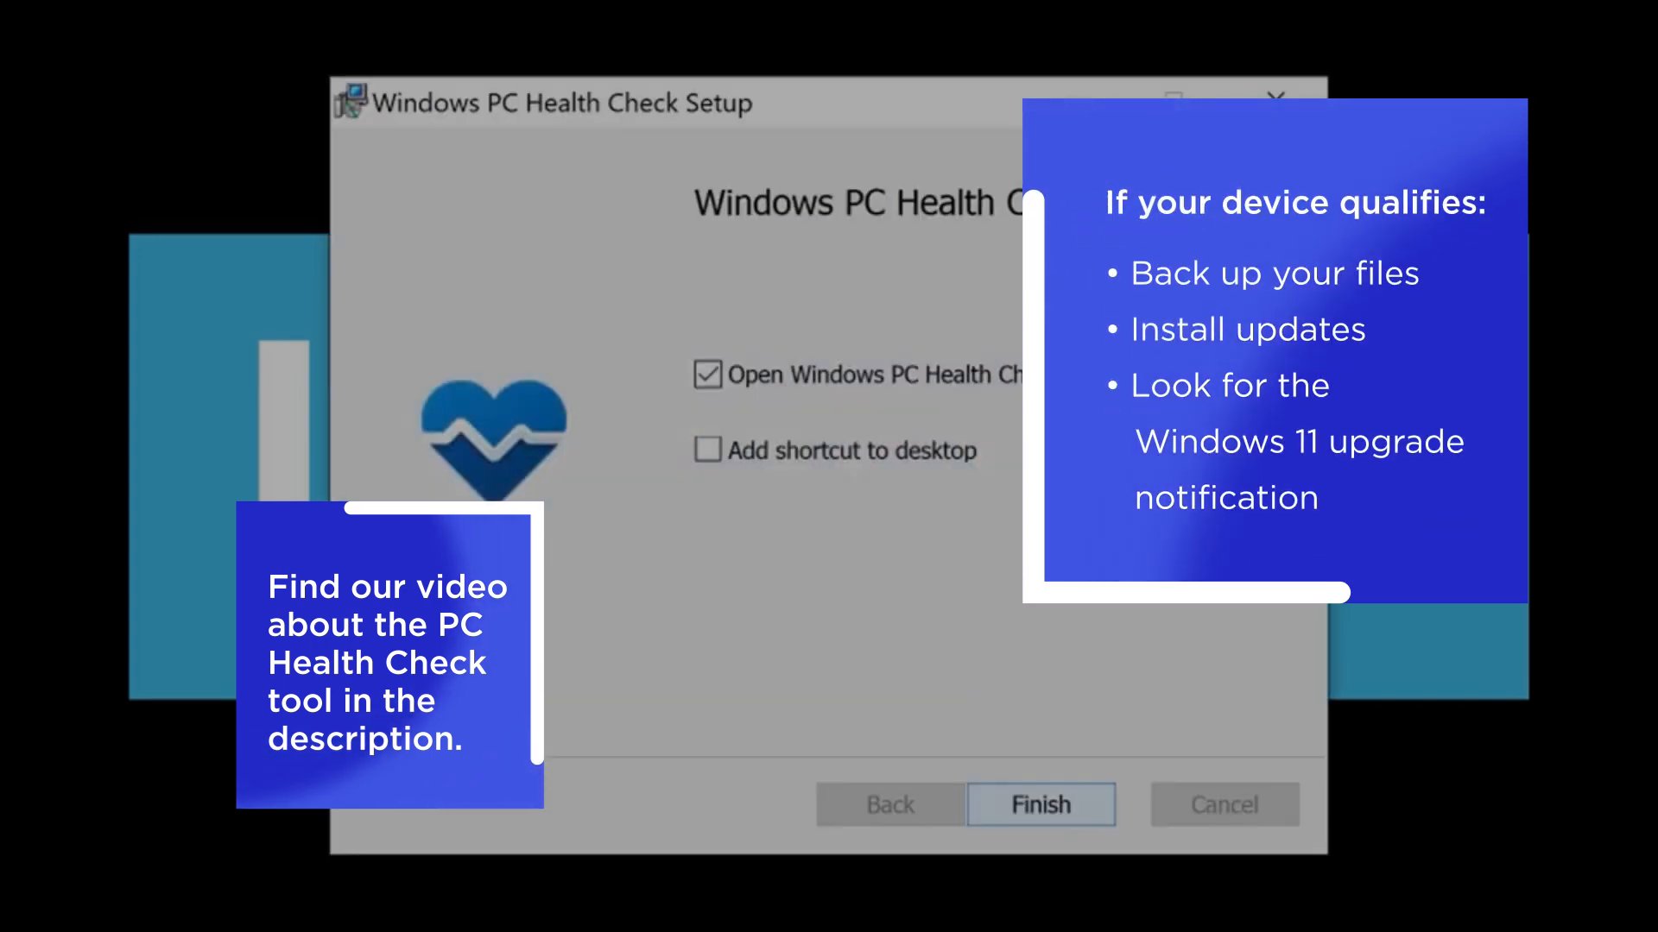
Step: Finish the PC Health Check setup and run Check now for Windows 11 compatibility
left_click(1041, 805)
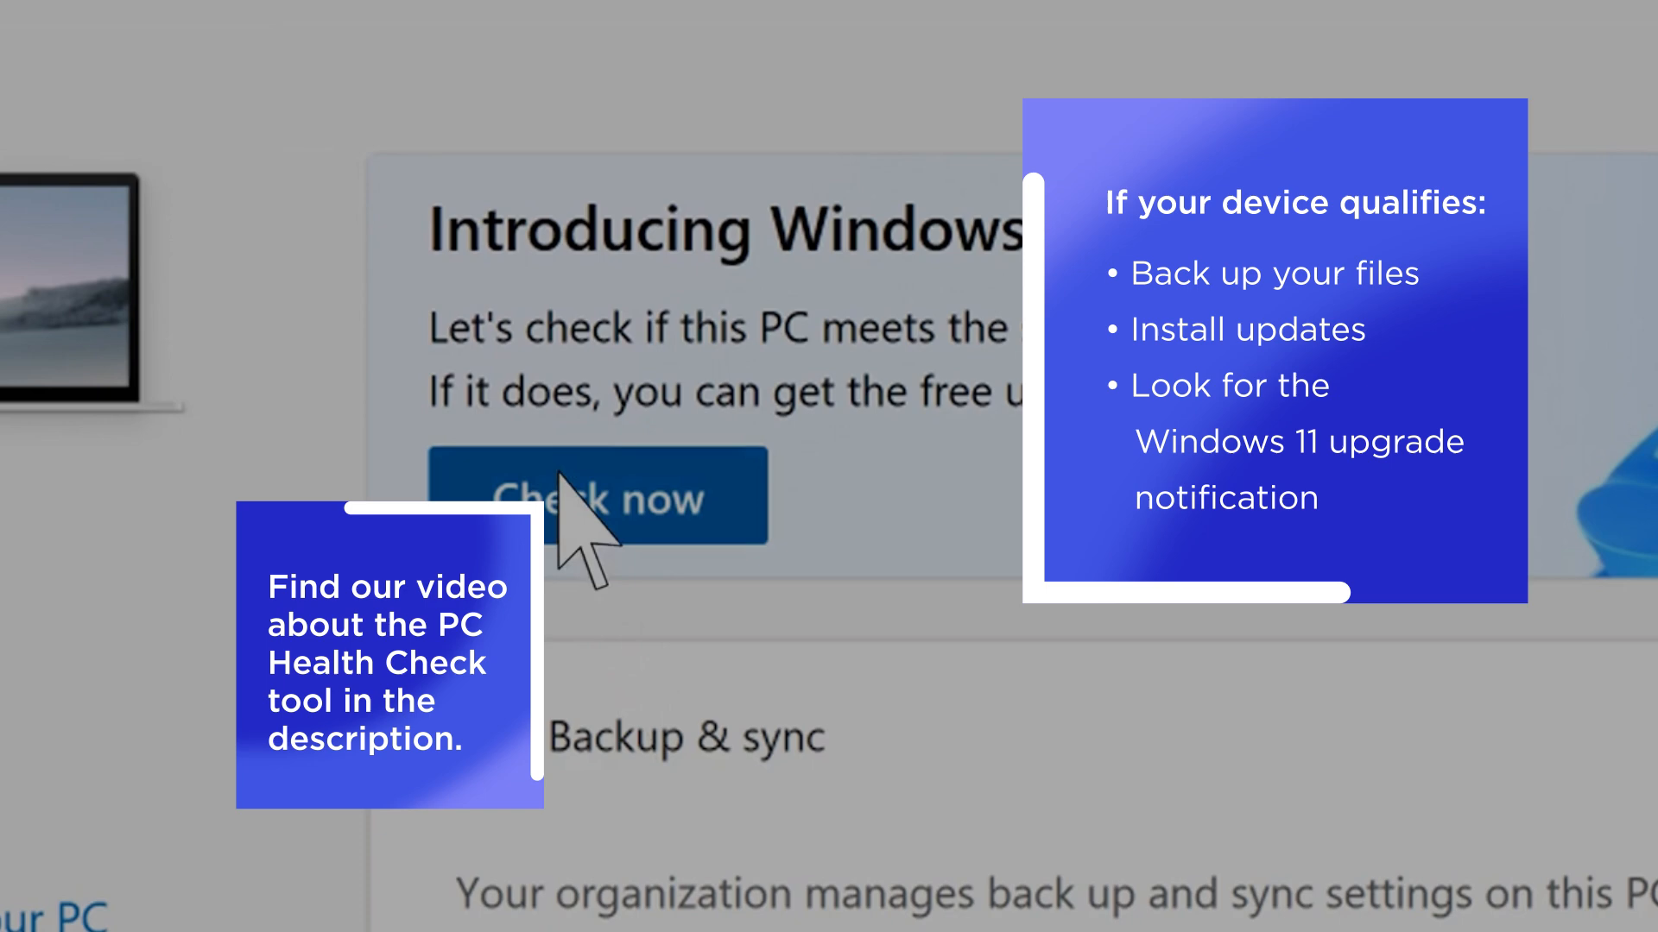
left_click(591, 496)
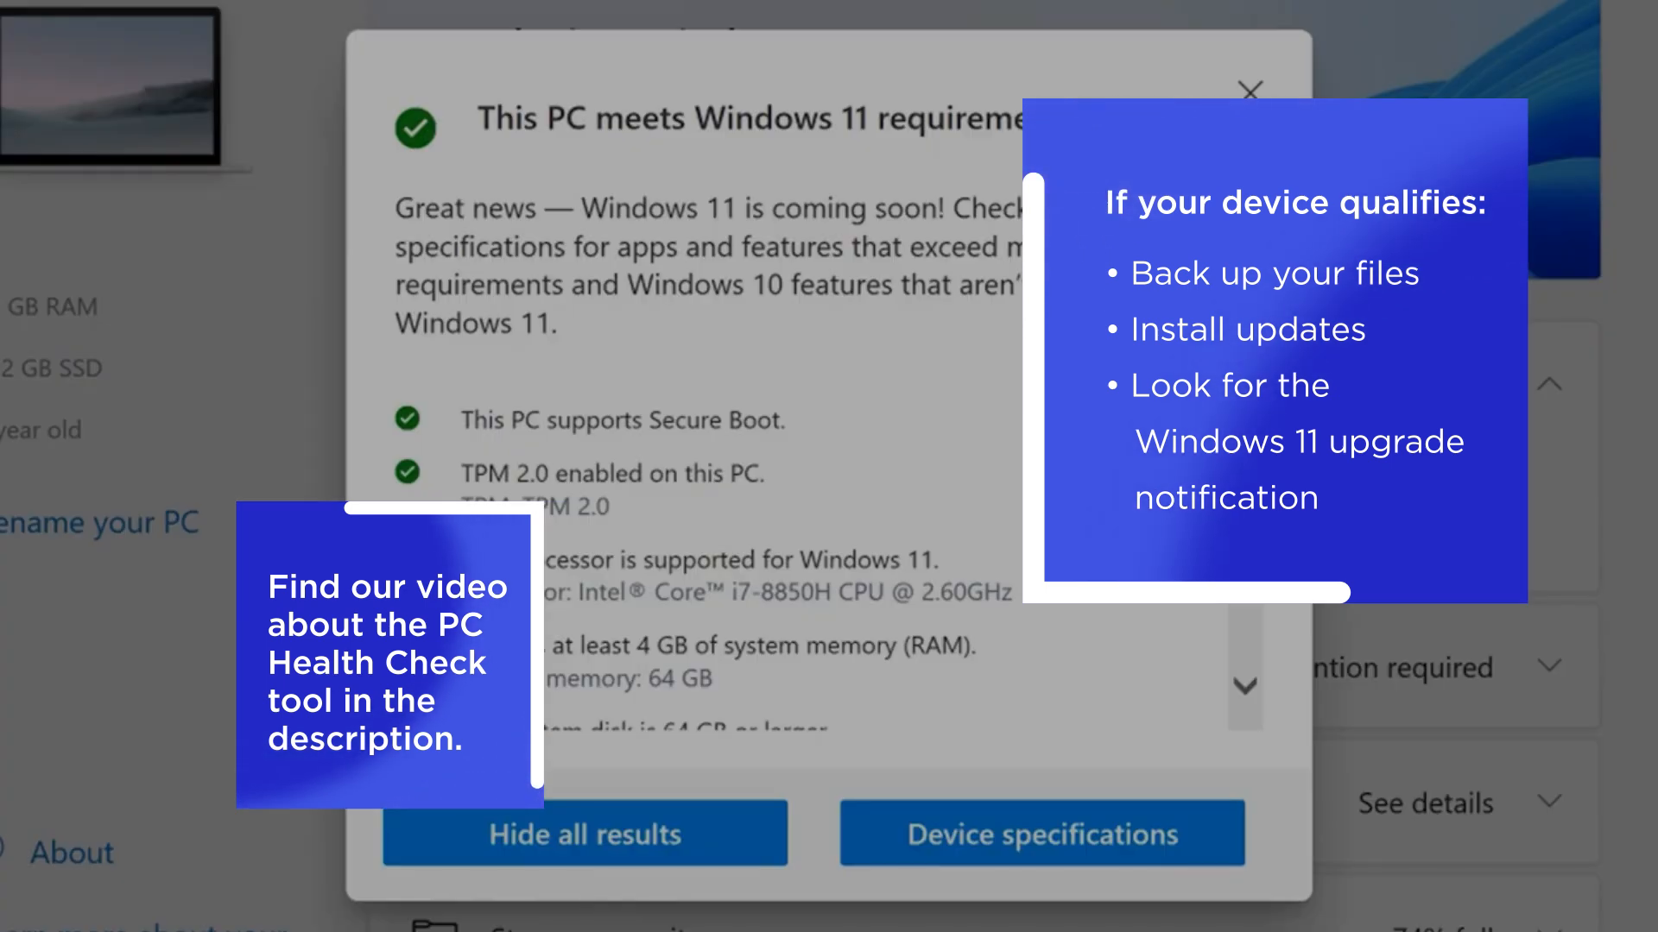